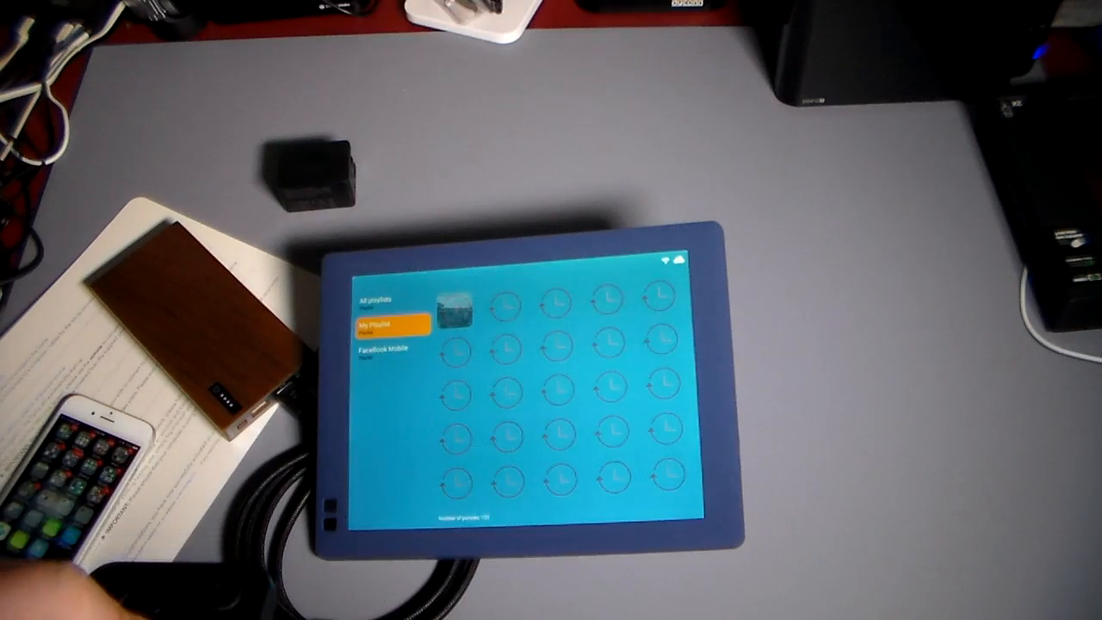
# - Move focus from My Playlist into its photo grid while thumbnails finish loading
pyautogui.click(381, 351)
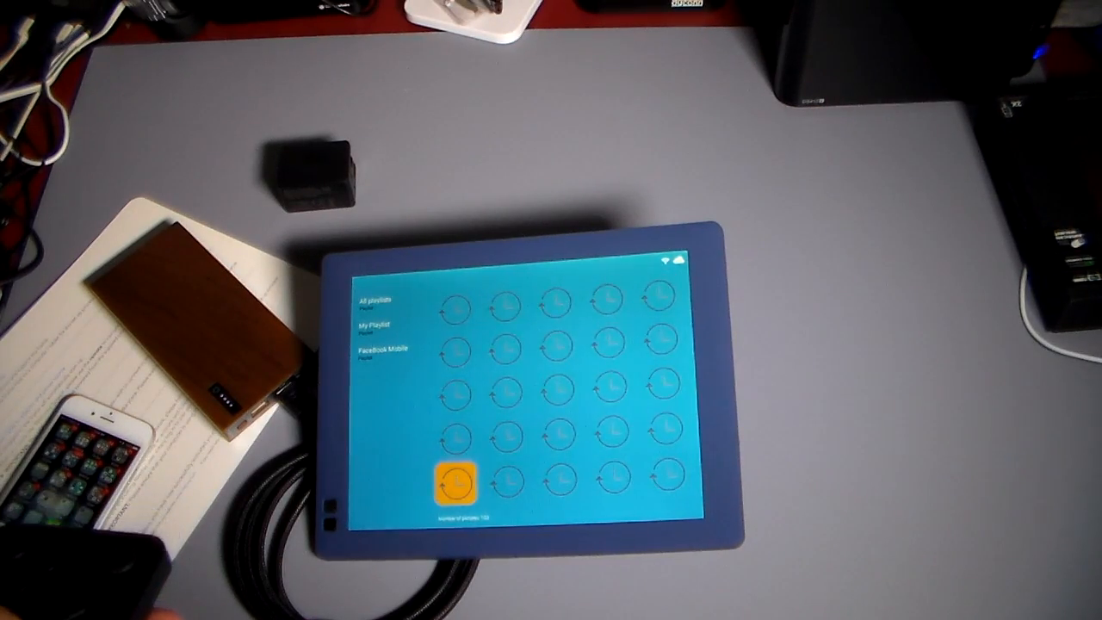
pyautogui.click(457, 478)
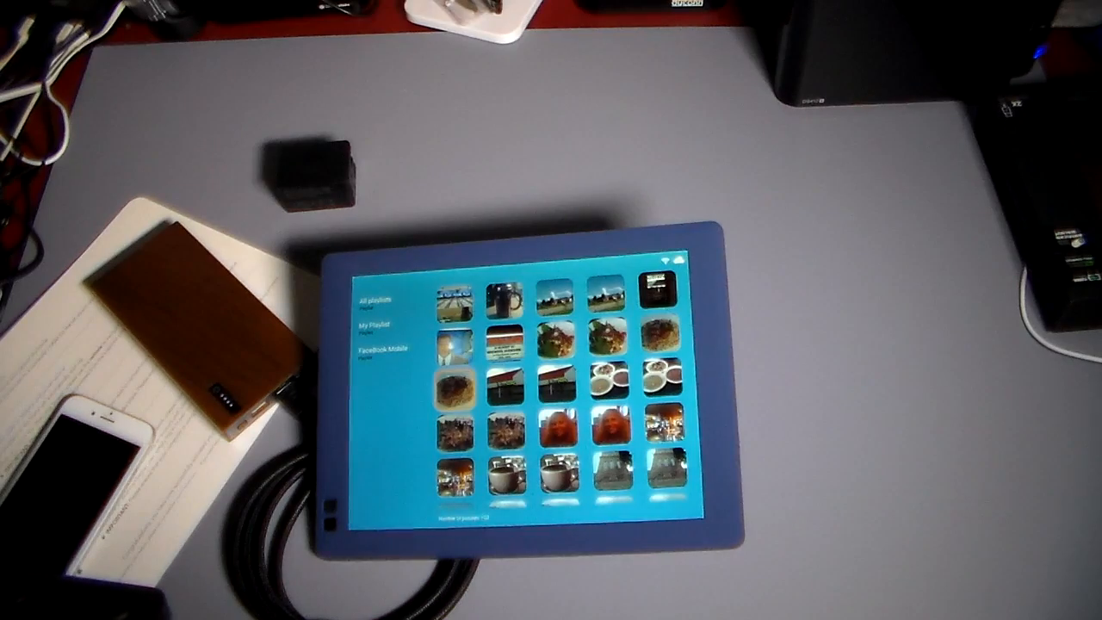
# - Scroll the My Playlist grid to its final row of newly transferred photos
pyautogui.scroll(-3)
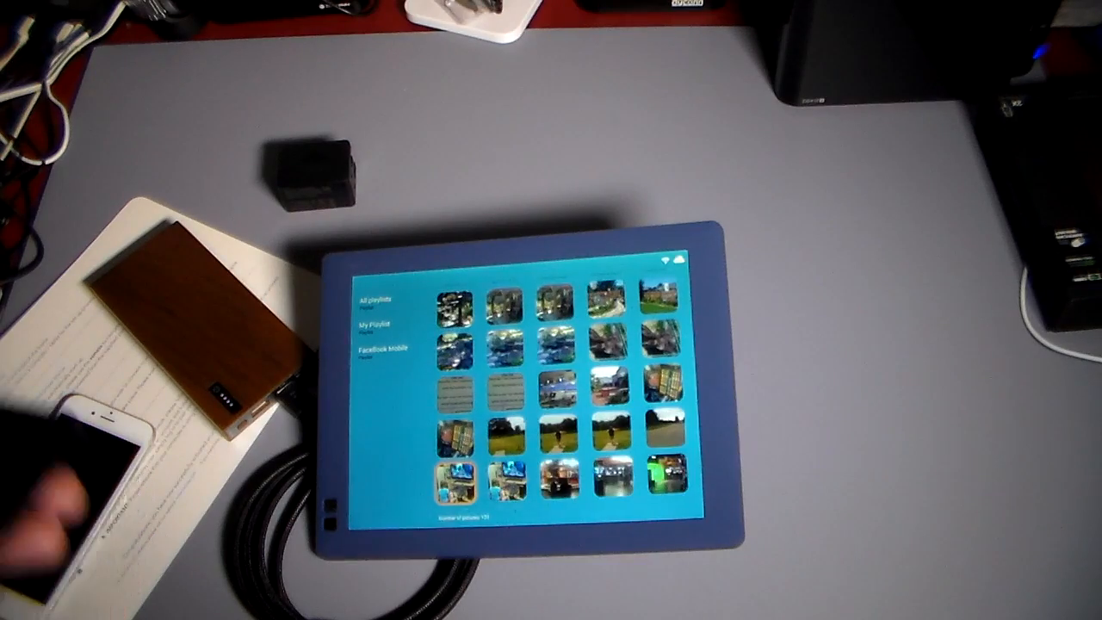
pyautogui.scroll(3)
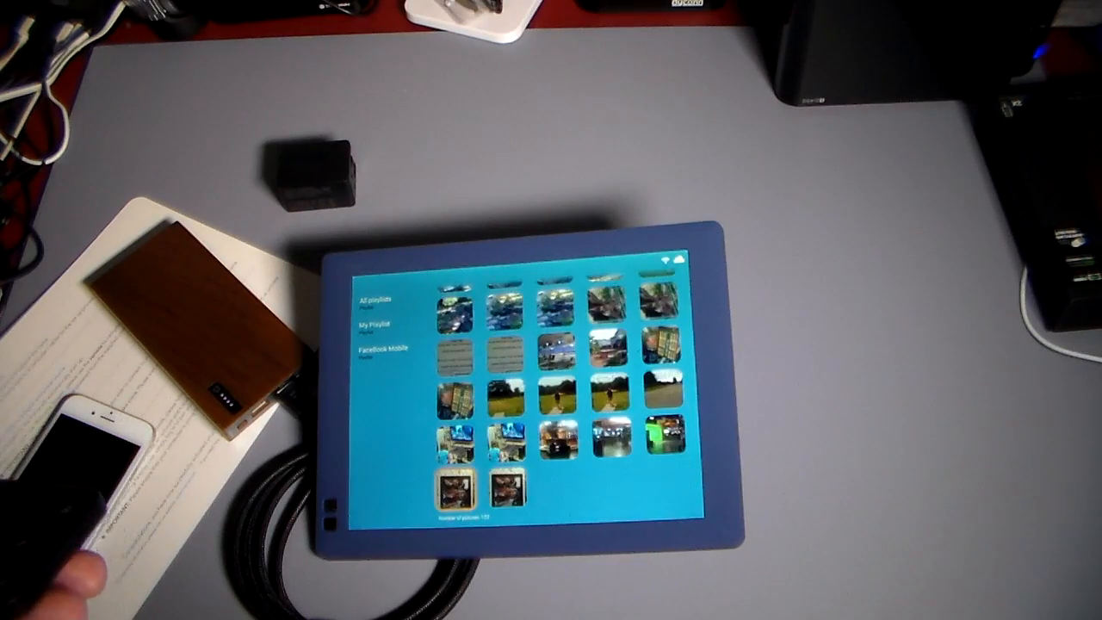